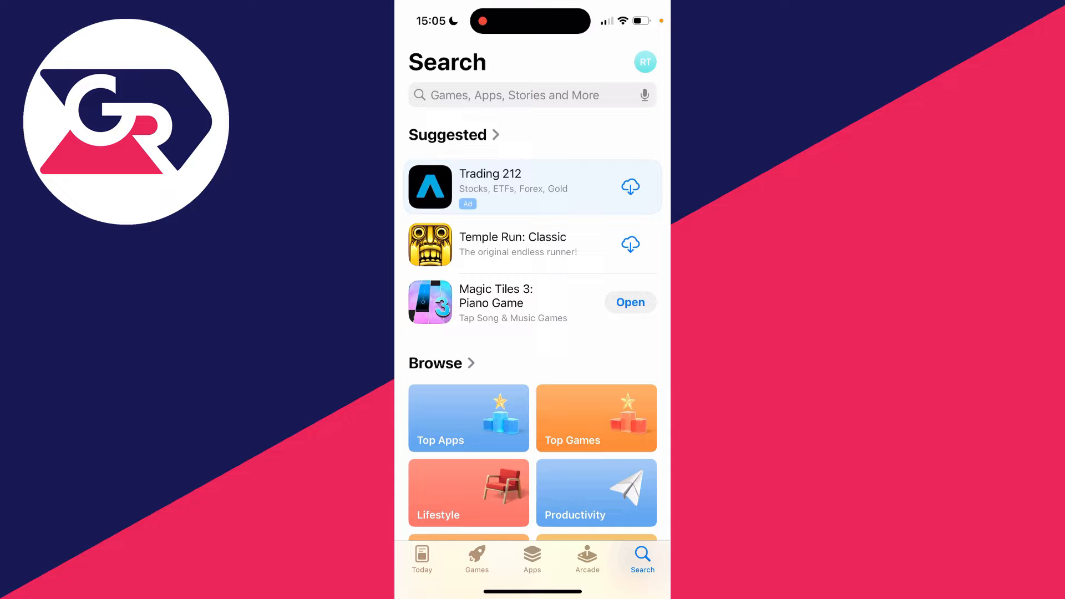
From the account page, open My Apps purchase history and filter to 'Not on this iPhone'.
{"action": "left_click", "coordinate": [645, 62]}
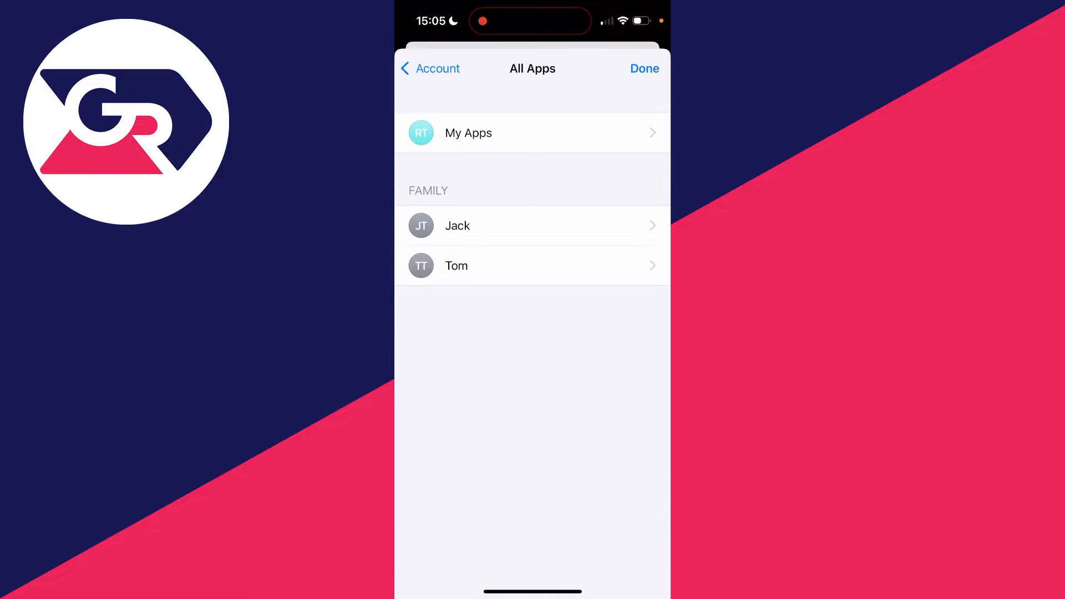
{"action": "left_click", "coordinate": [468, 132]}
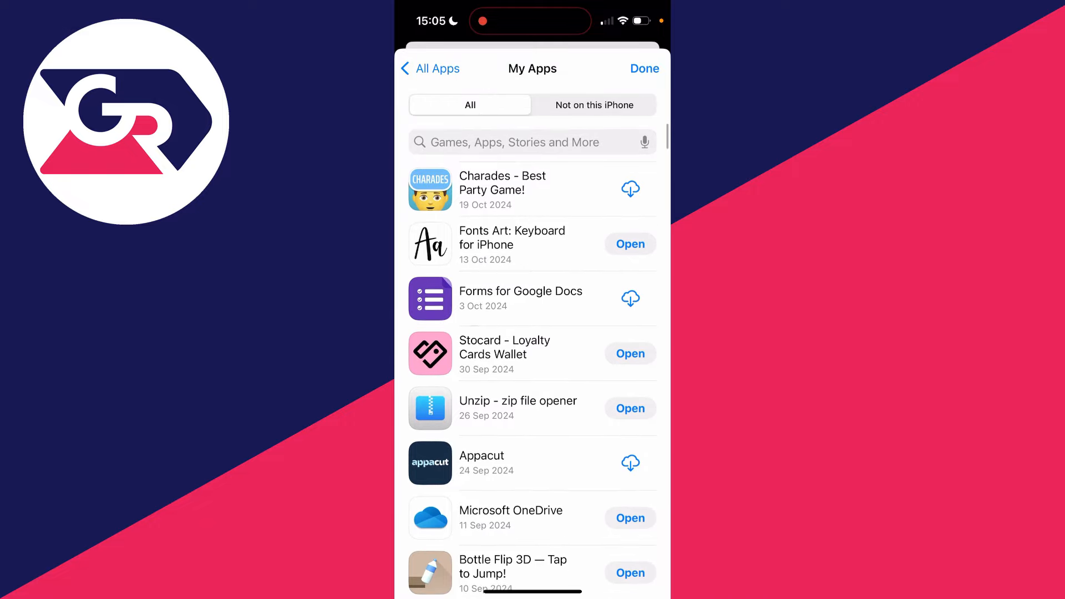
{"action": "scroll", "scroll_direction": "down", "scroll_amount": 3}
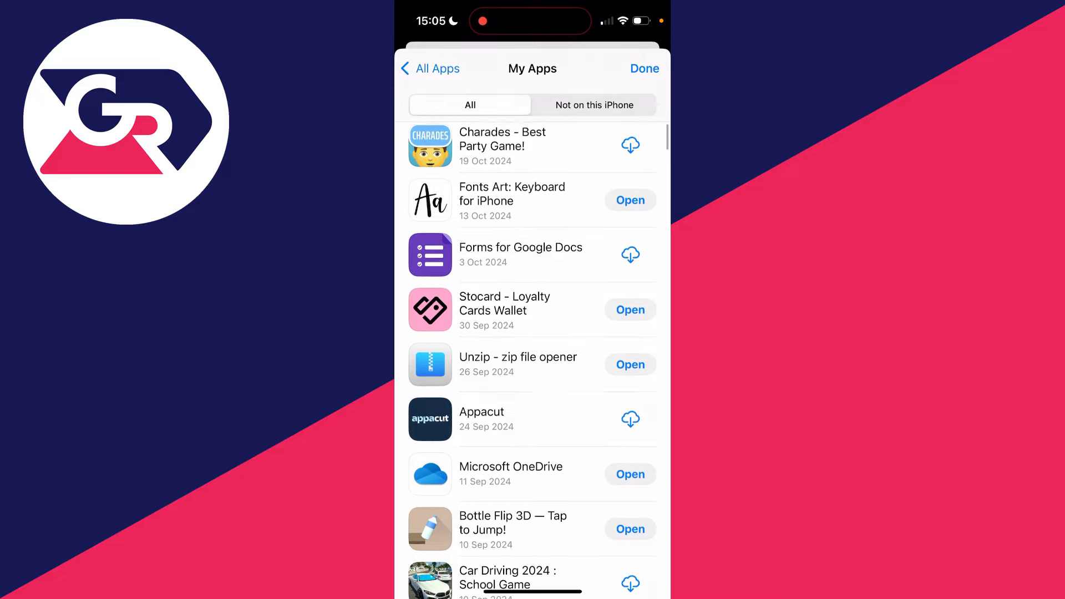
{"action": "scroll", "scroll_direction": "down", "scroll_amount": 3}
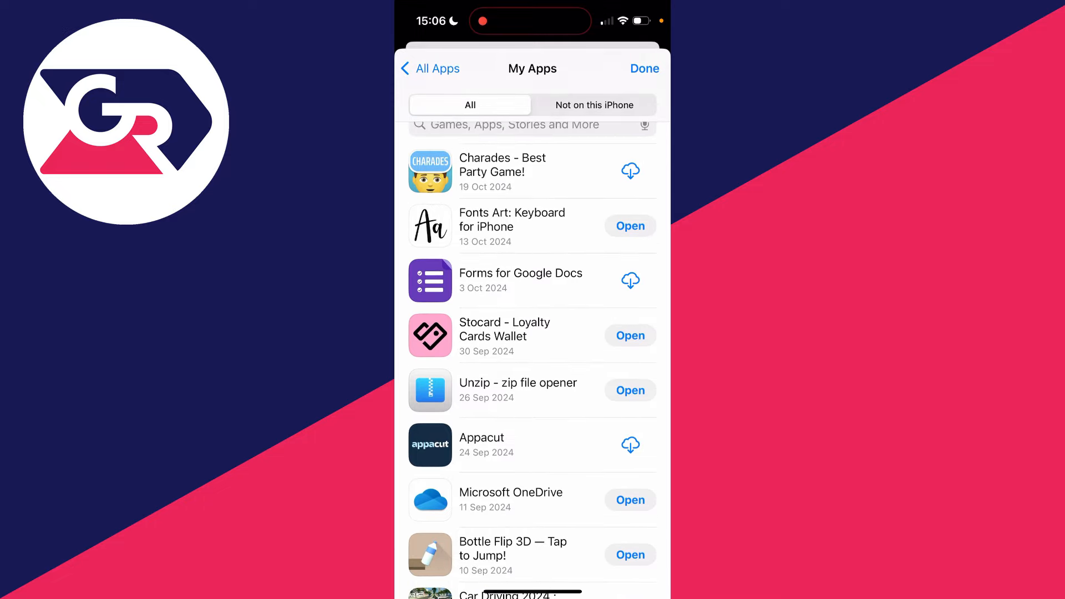
{"action": "left_click", "coordinate": [595, 105]}
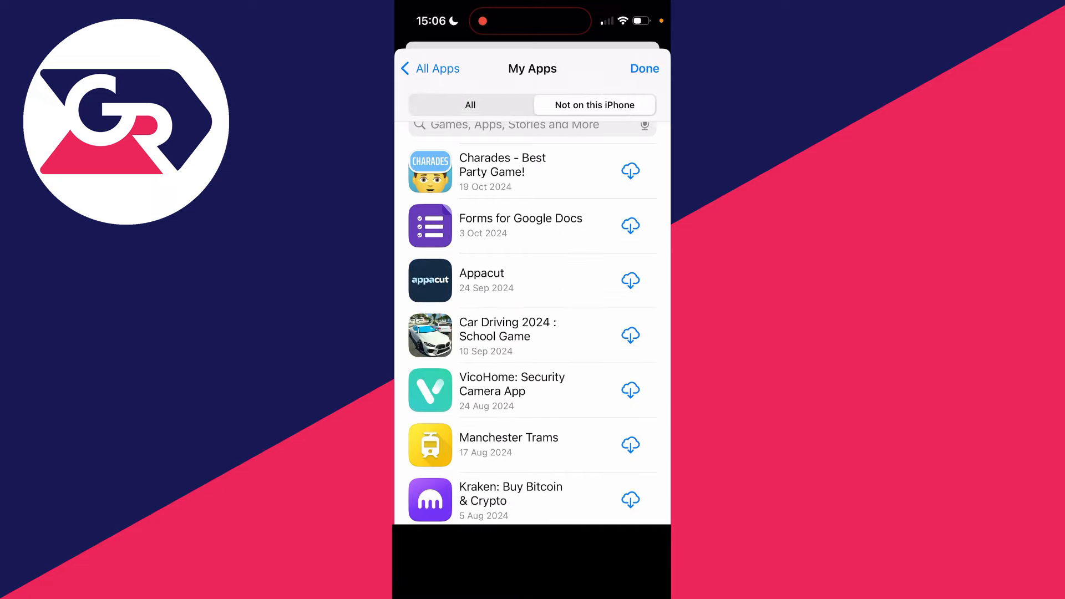